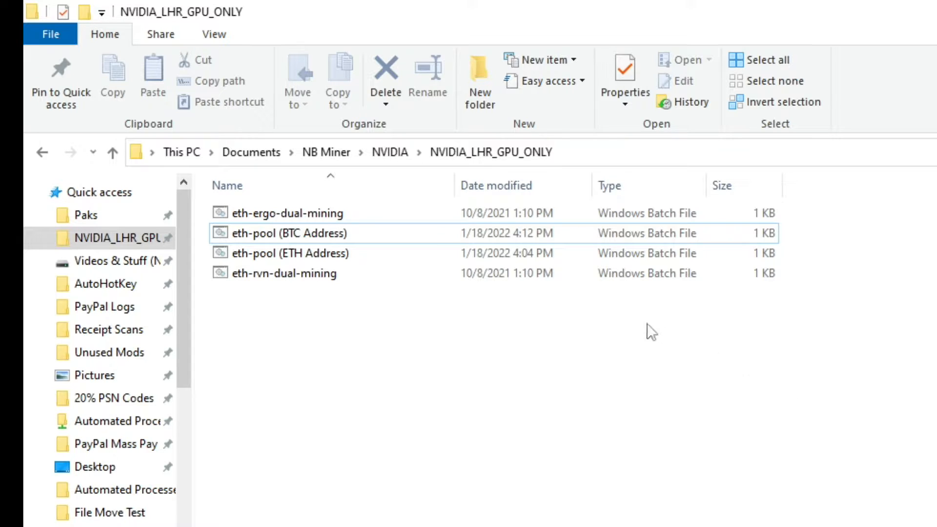
Step: Select the eth-pool (BTC Address) batch file and open its right-click context menu
click(288, 233)
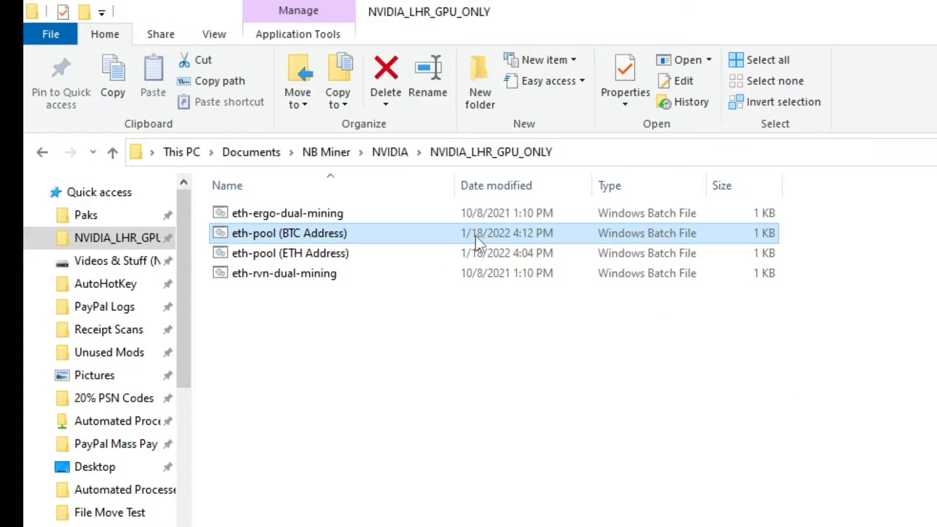
right_click(289, 234)
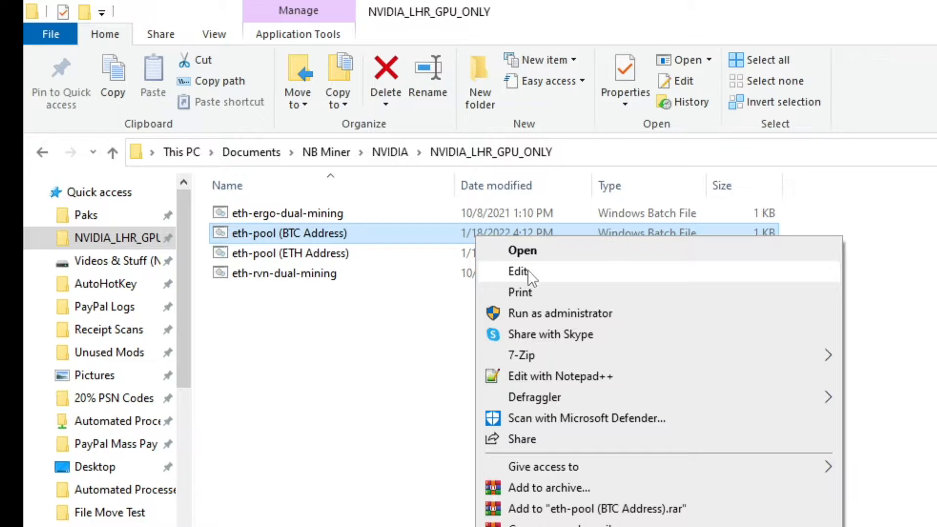
Step: Open the eth-pool (BTC Address) batch file in Notepad to view its --devices 0 command
click(518, 272)
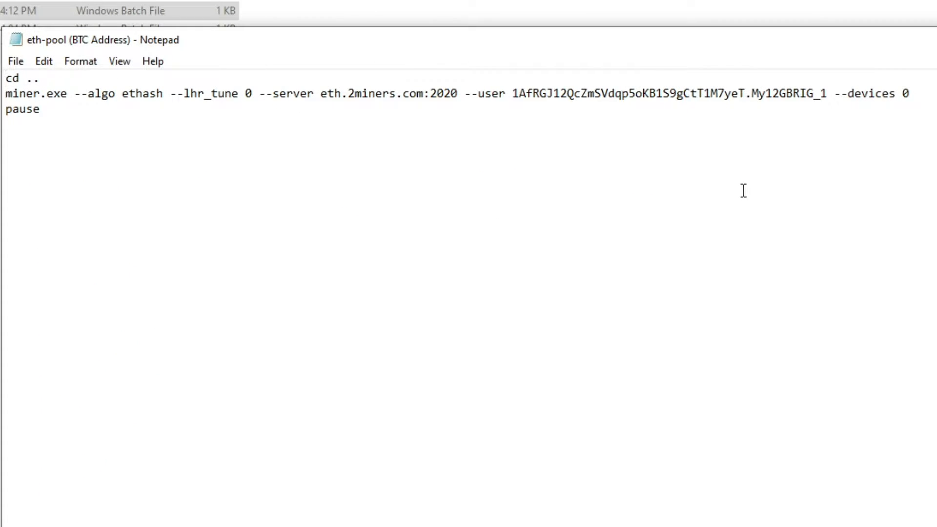
mouse_move(822, 93)
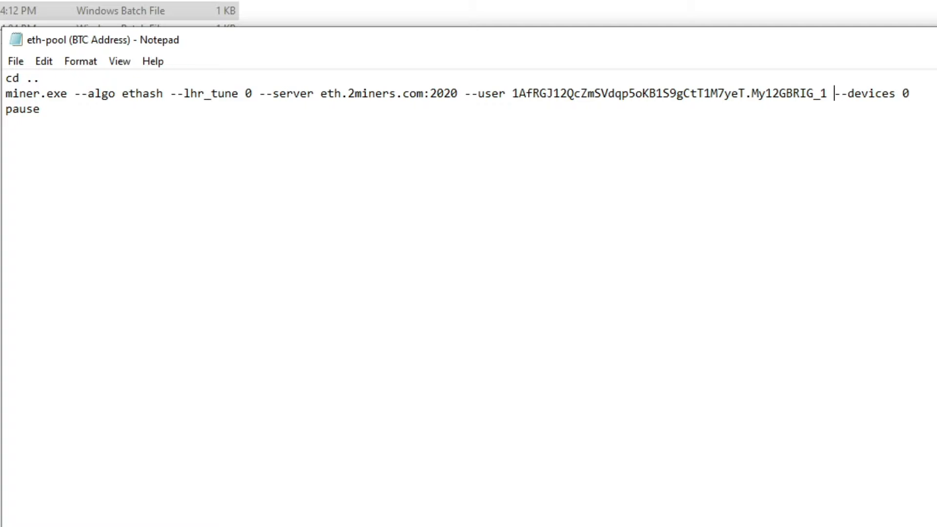
mouse_move(927, 94)
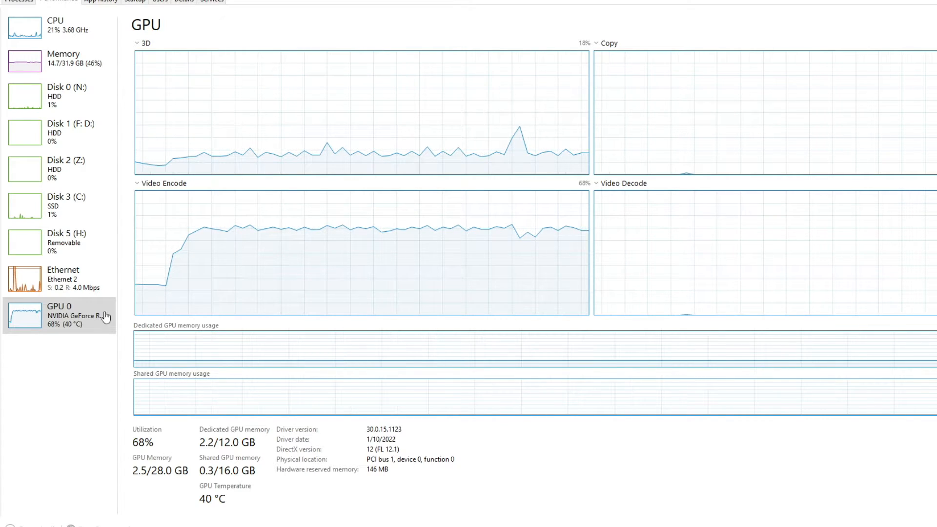
mouse_move(457, 305)
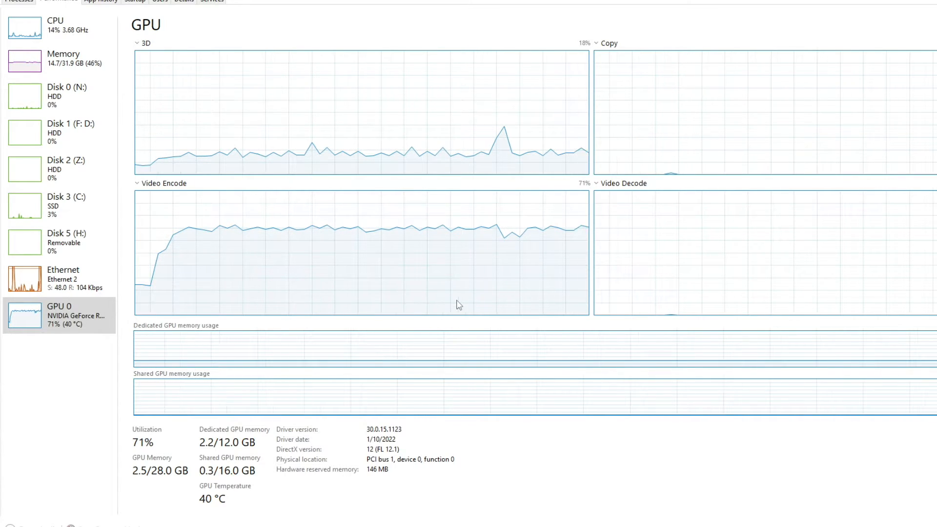